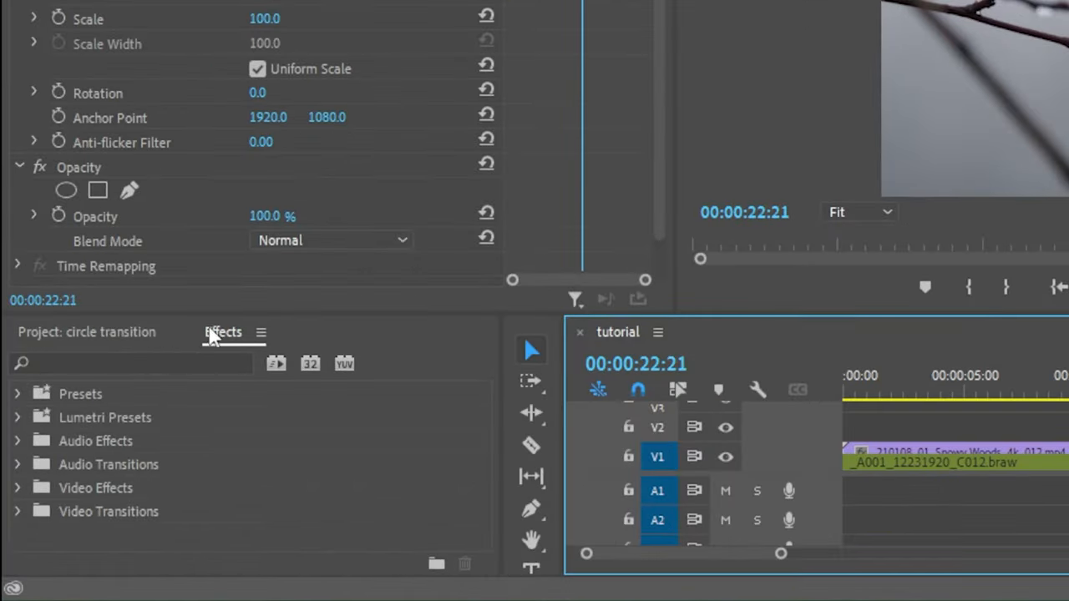
mouse_move(21, 514)
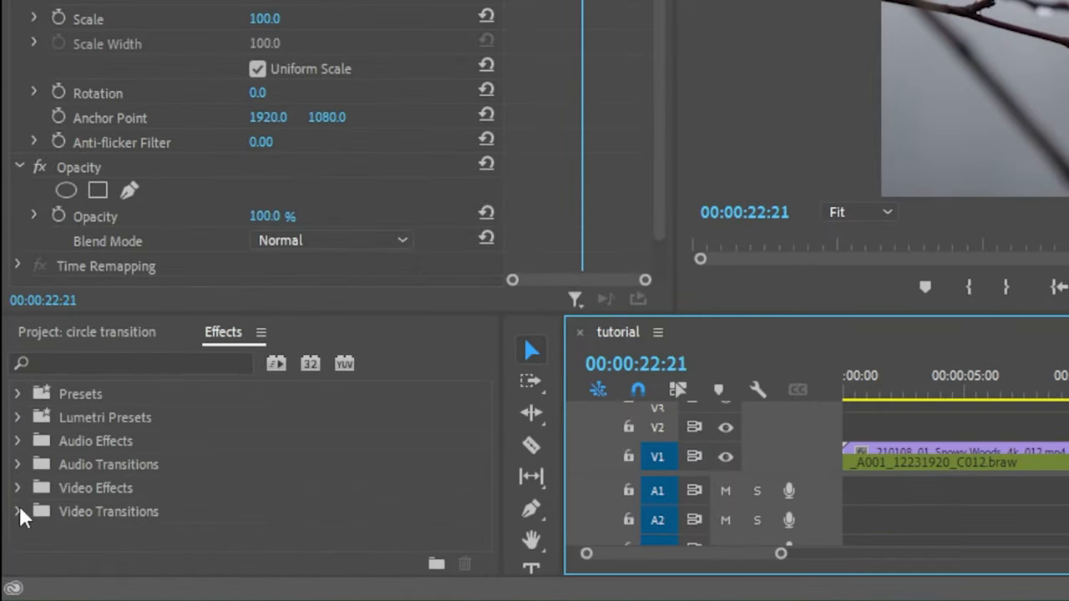
- Expand the Video Transitions folder and its Iris group in the Effects panel
left_click(17, 511)
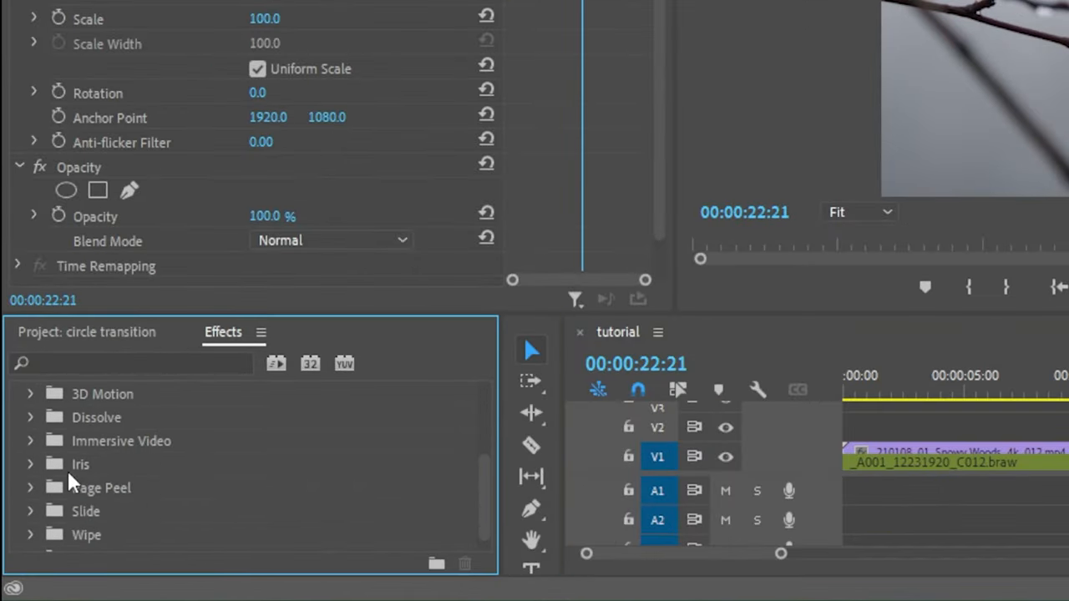
left_click(30, 440)
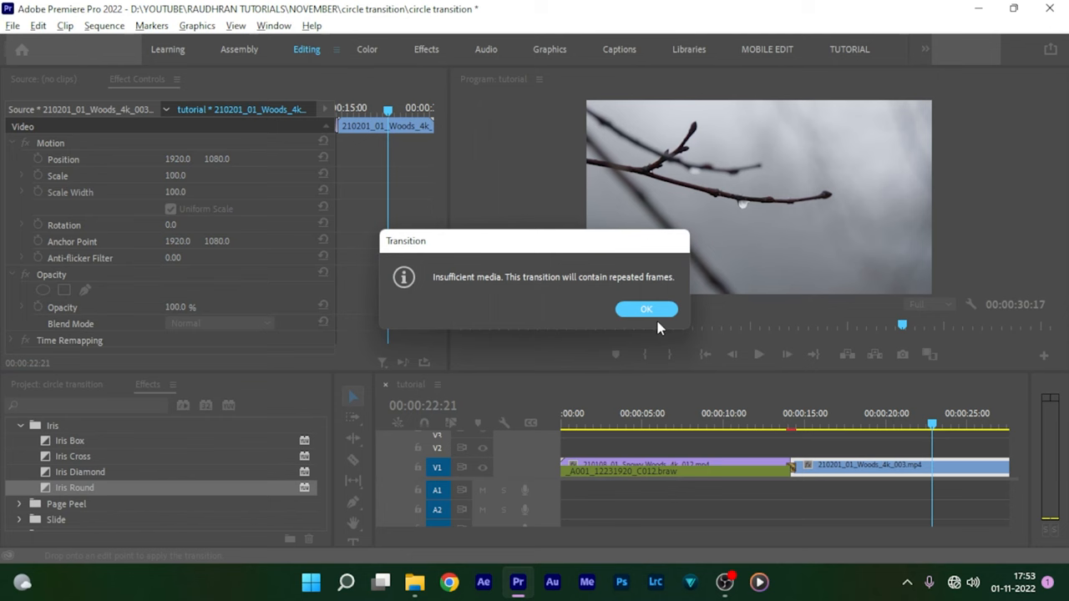
- Accept the insufficient-media warning after dropping Iris Round on the edit point
left_click(646, 308)
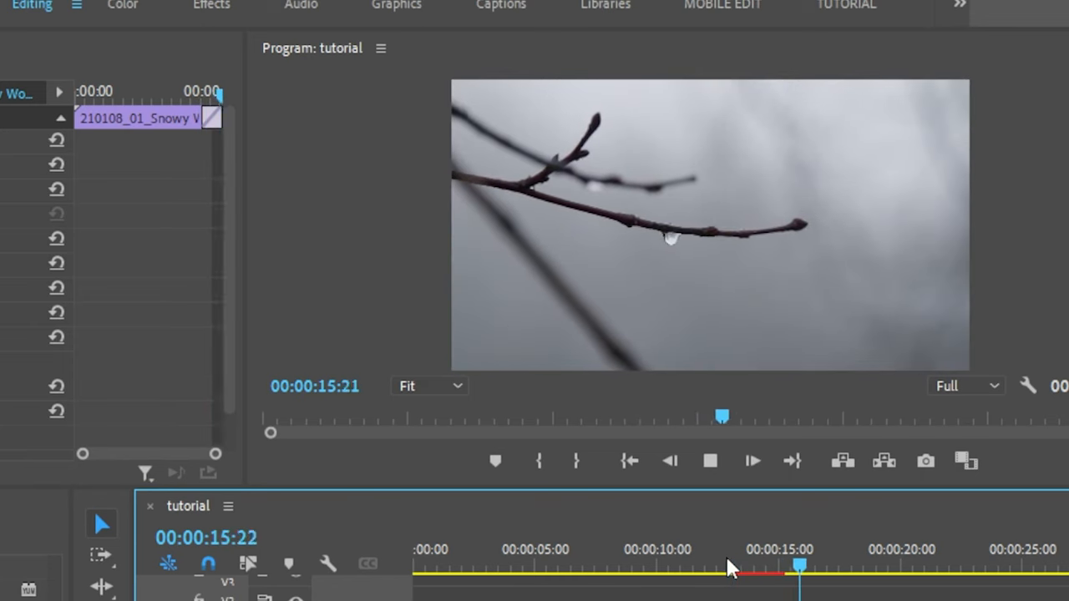
- Drag the playhead back to the Iris Round transition near 00:00:15
left_click_drag(797, 568, 734, 568)
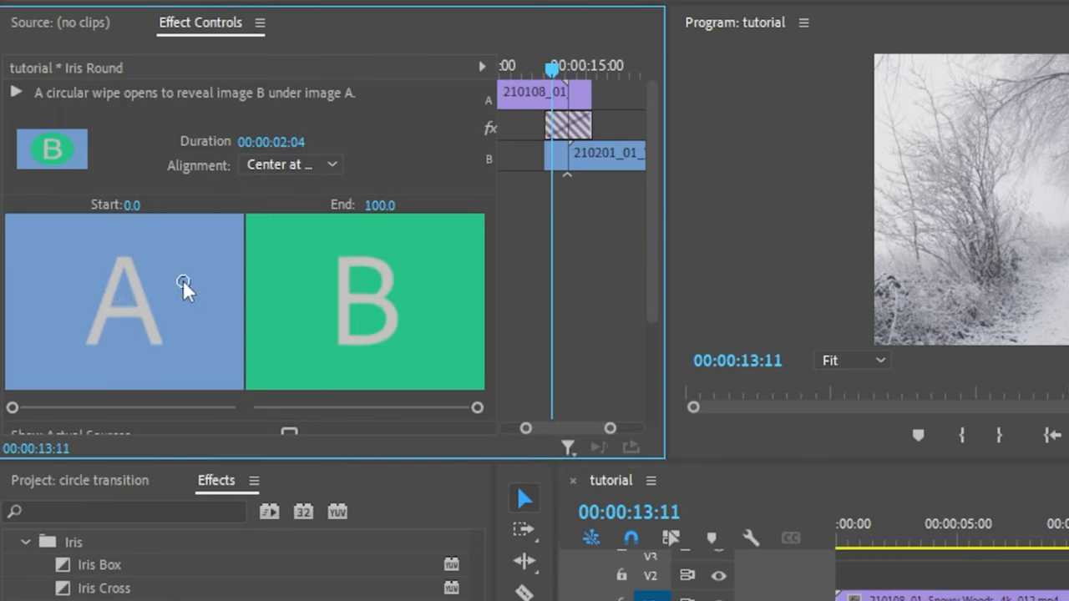
mouse_move(216, 250)
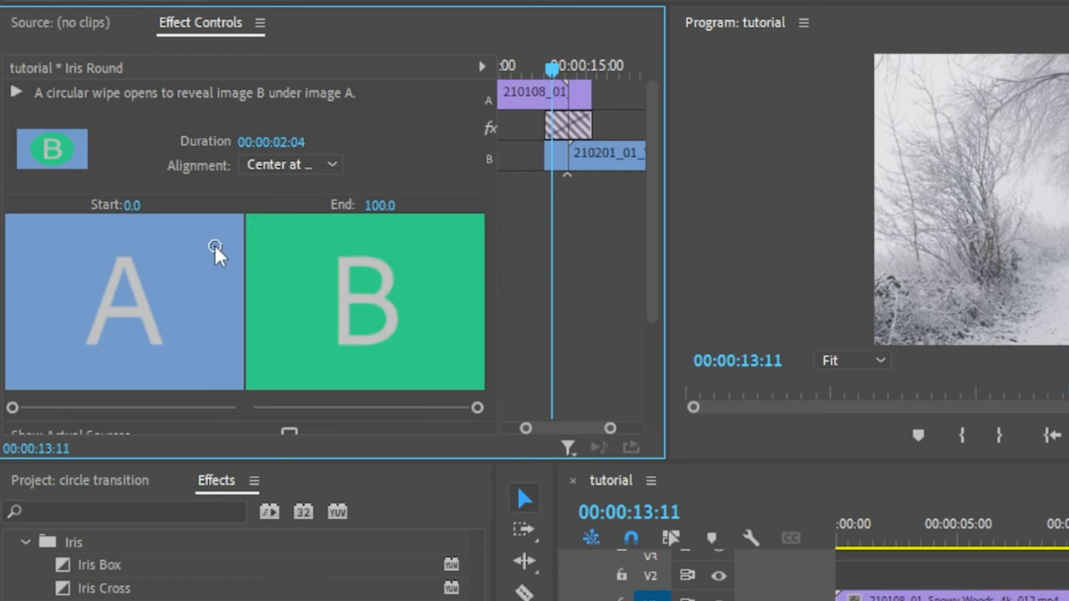